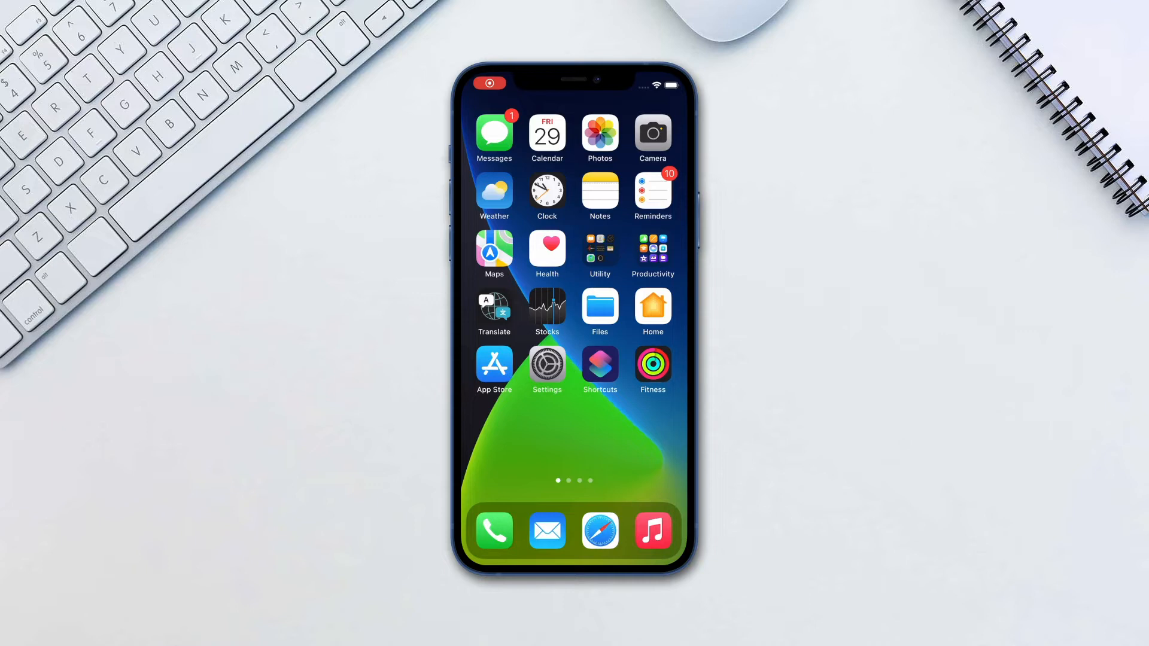
Start the Scheduled Summary setup from Notifications settings, past the introduction screen
left_click(547, 364)
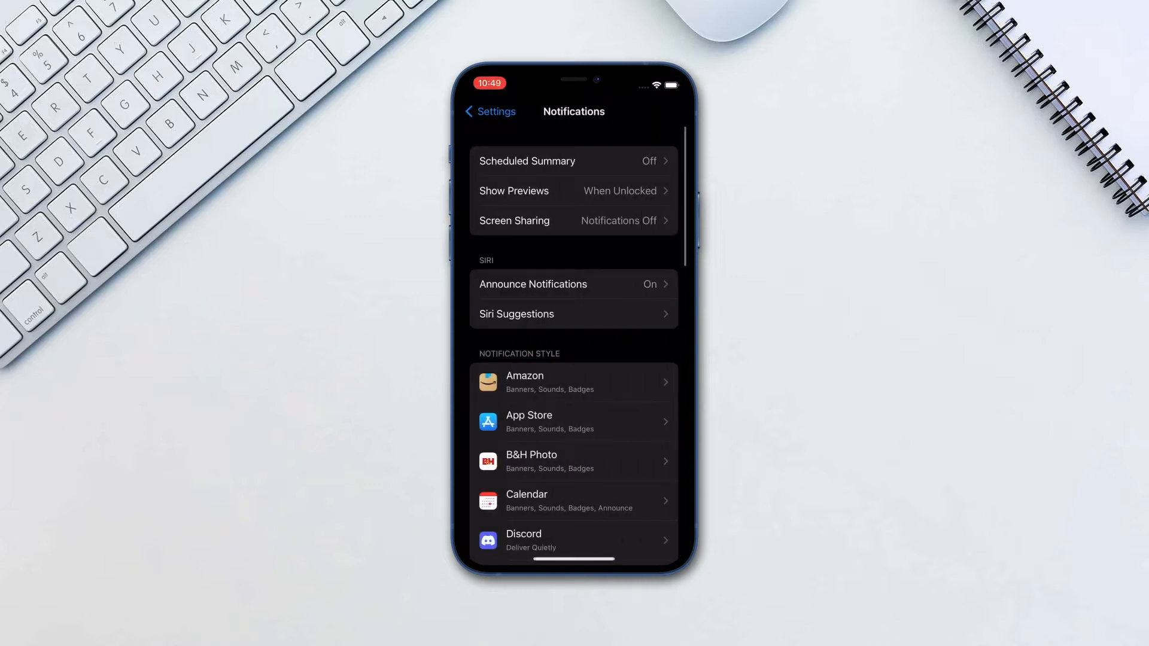
left_click(574, 161)
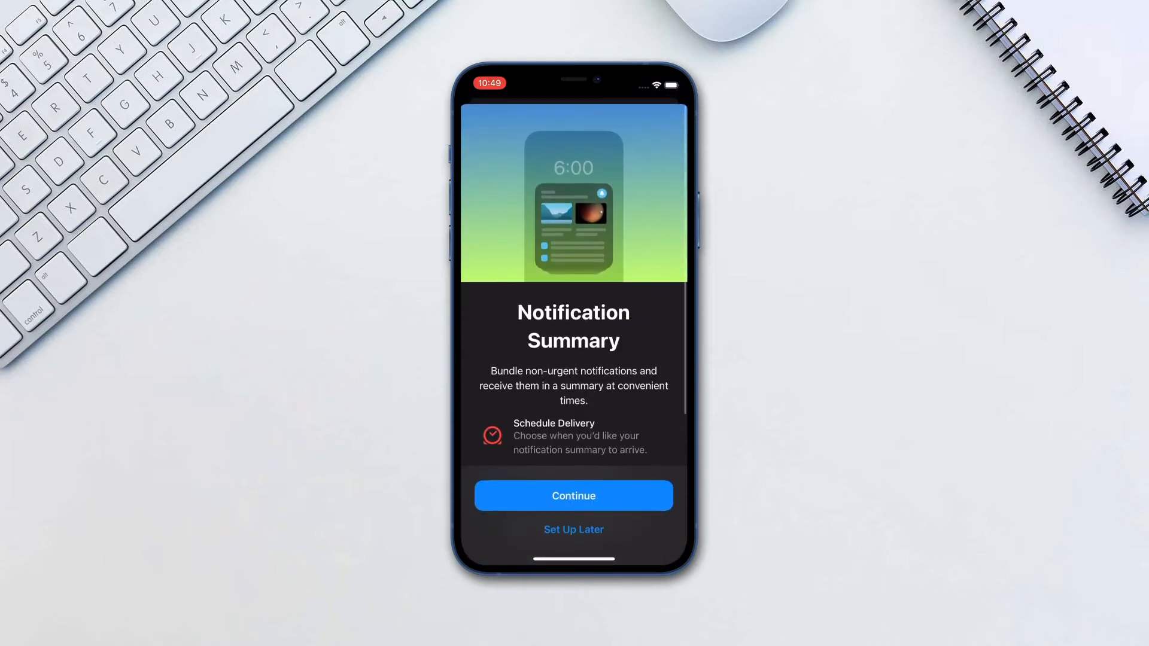
left_click(573, 496)
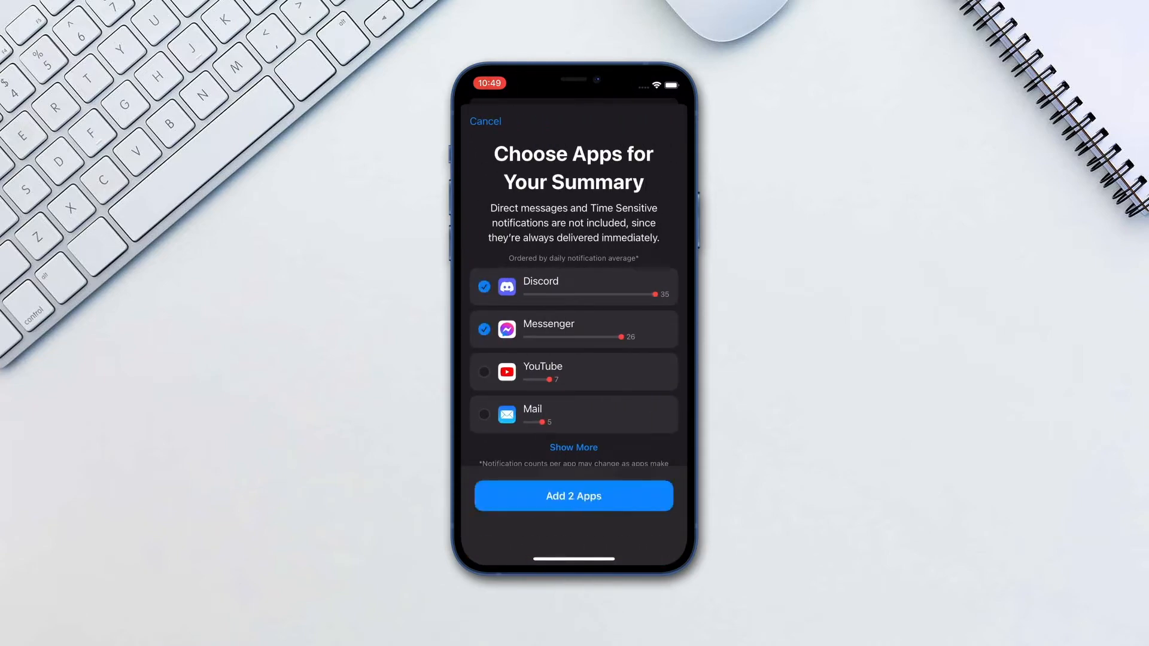
Add Discord and Messenger, enable summaries at 8:00 AM, 6:00 PM, 11:00 PM, and turn on Show Next Summary
left_click(573, 495)
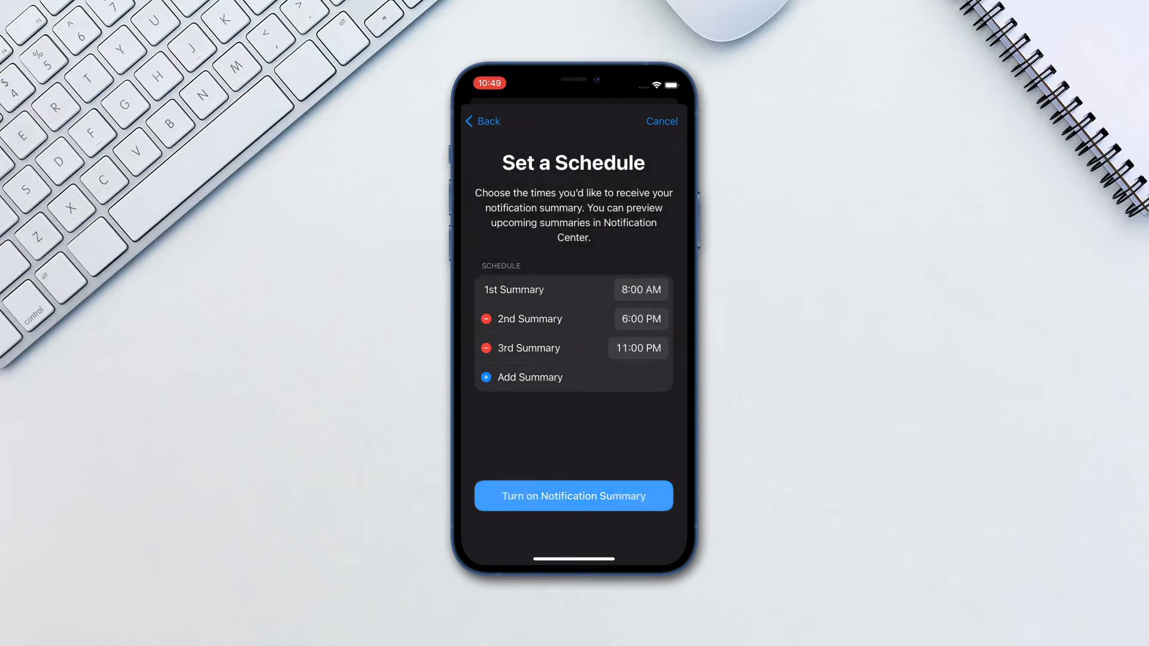
left_click(574, 496)
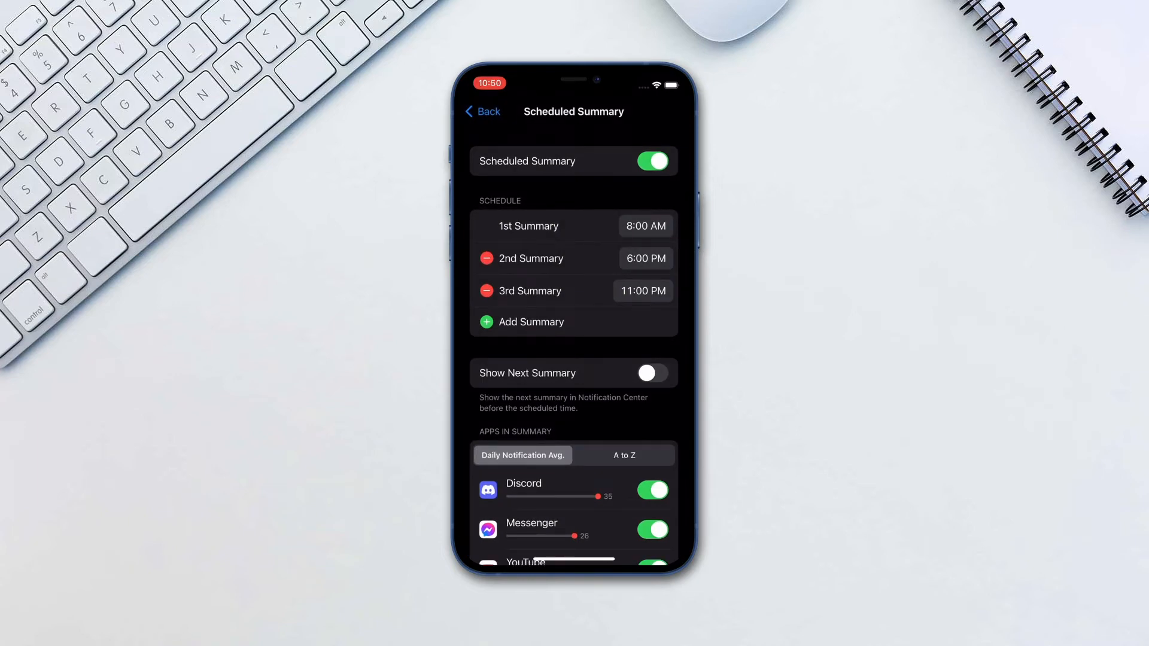
left_click(652, 372)
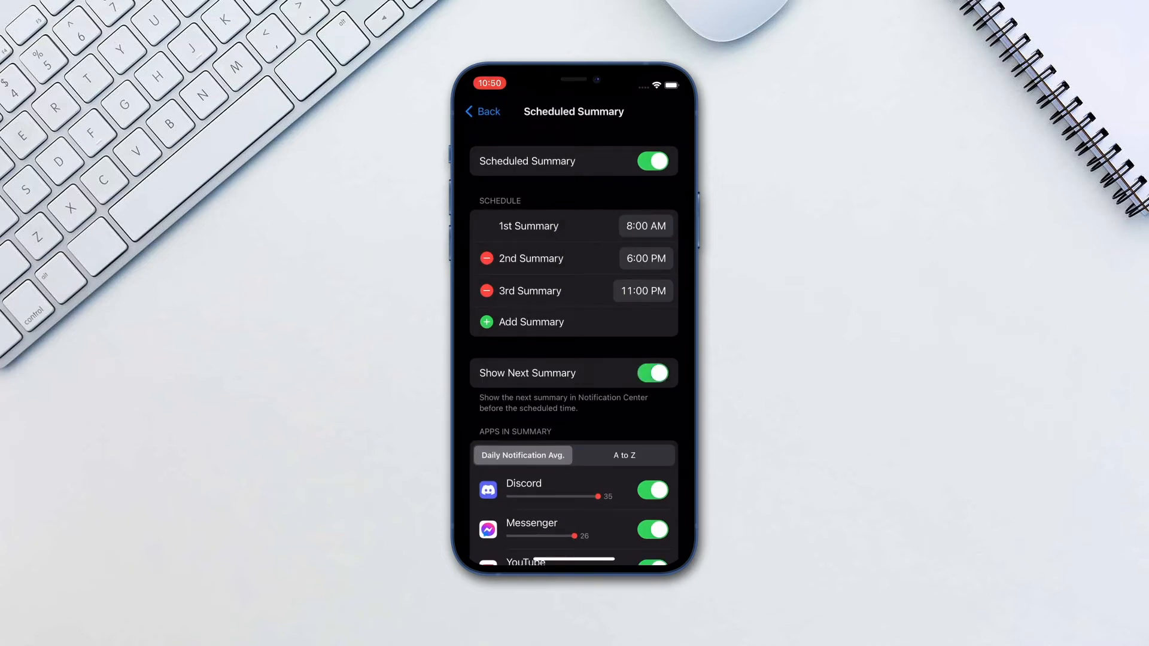